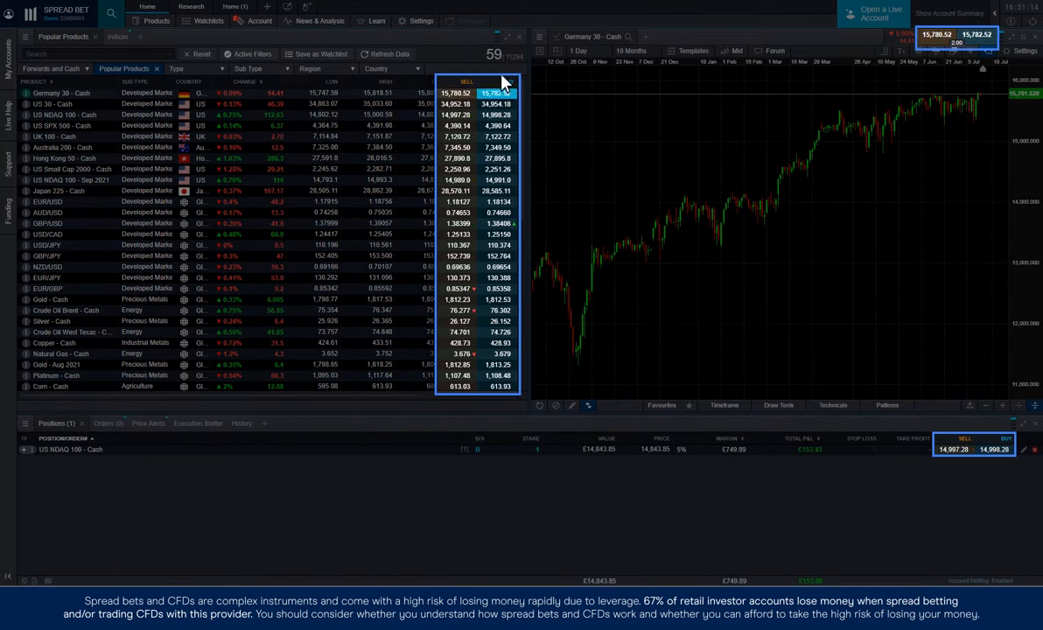
Open a US 30 - Cash buy deal ticket staked at 2 £/pt
left_click(496, 104)
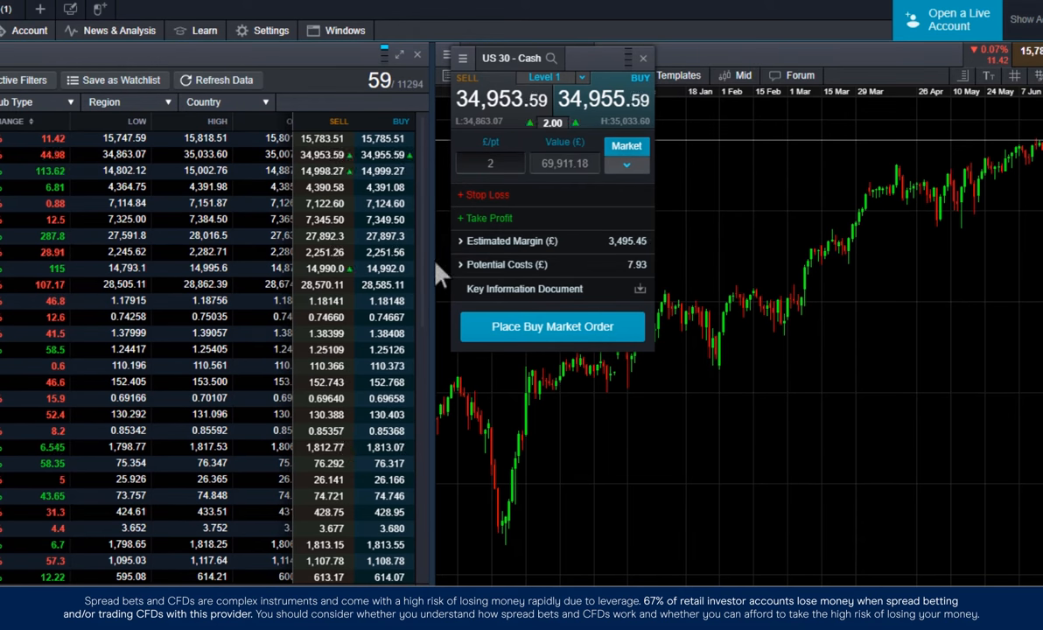
Add a 33,000 stop loss and a take profit to the US 30 buy ticket
left_click(483, 194)
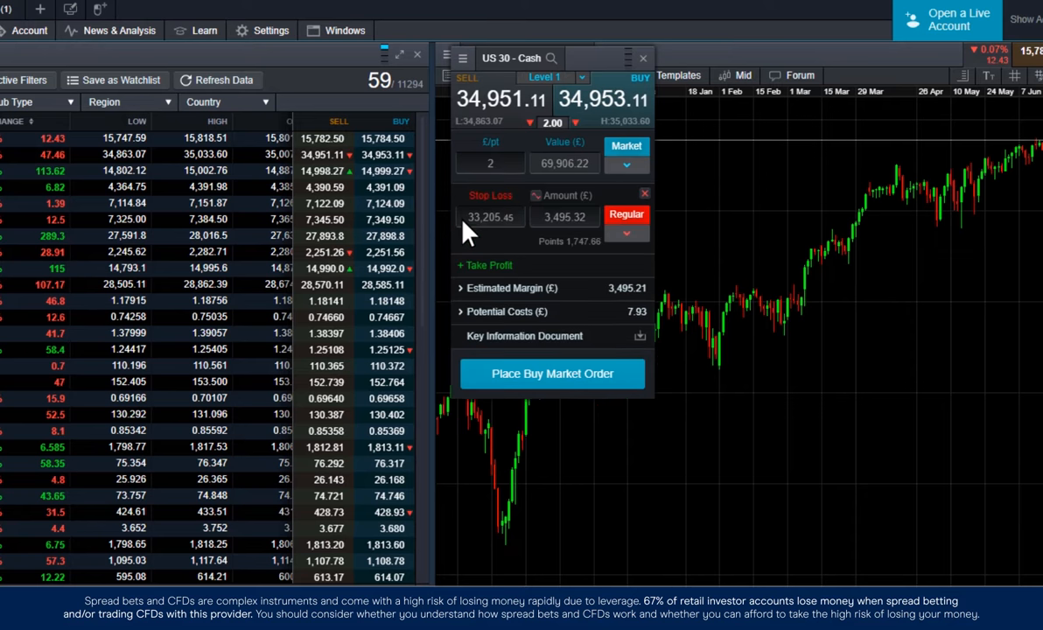
left_click(484, 265)
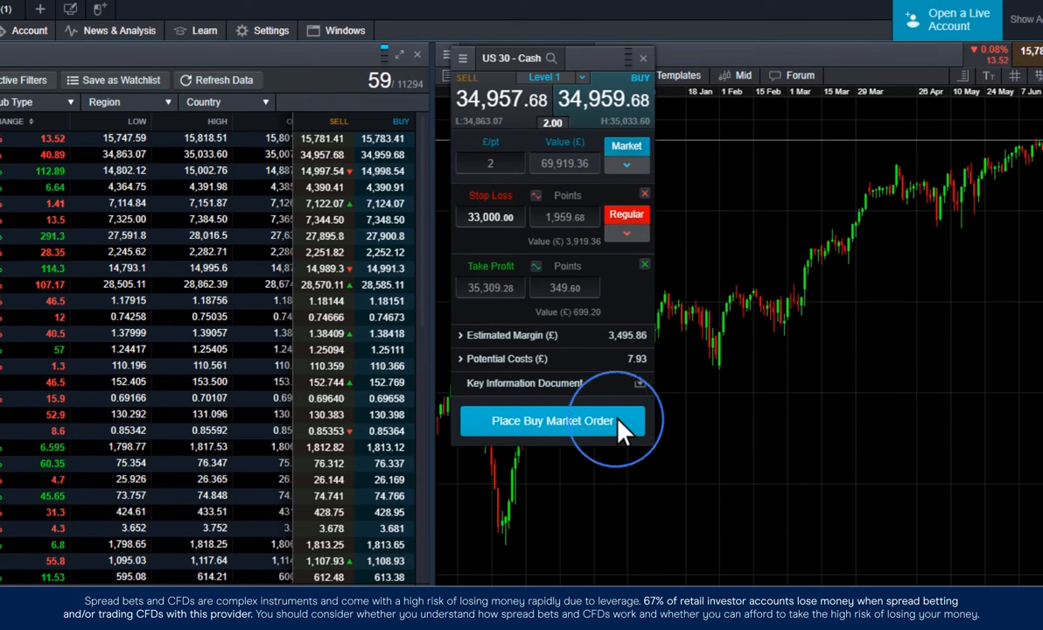
Place the US 30 buy market order and modify its take profit to 36,000
left_click(551, 421)
type("36000")
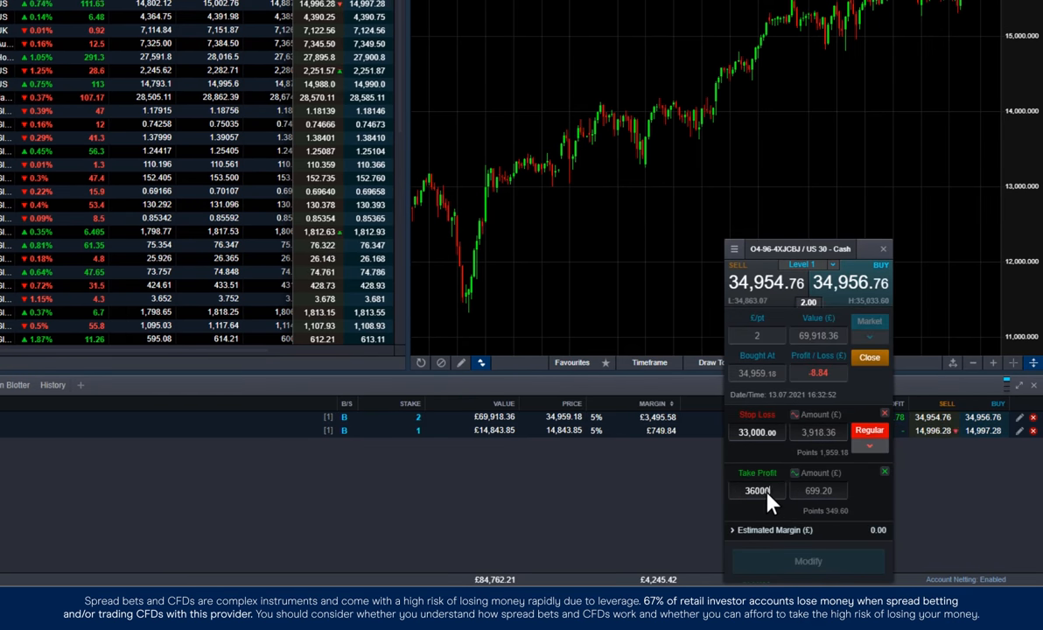
left_click(807, 561)
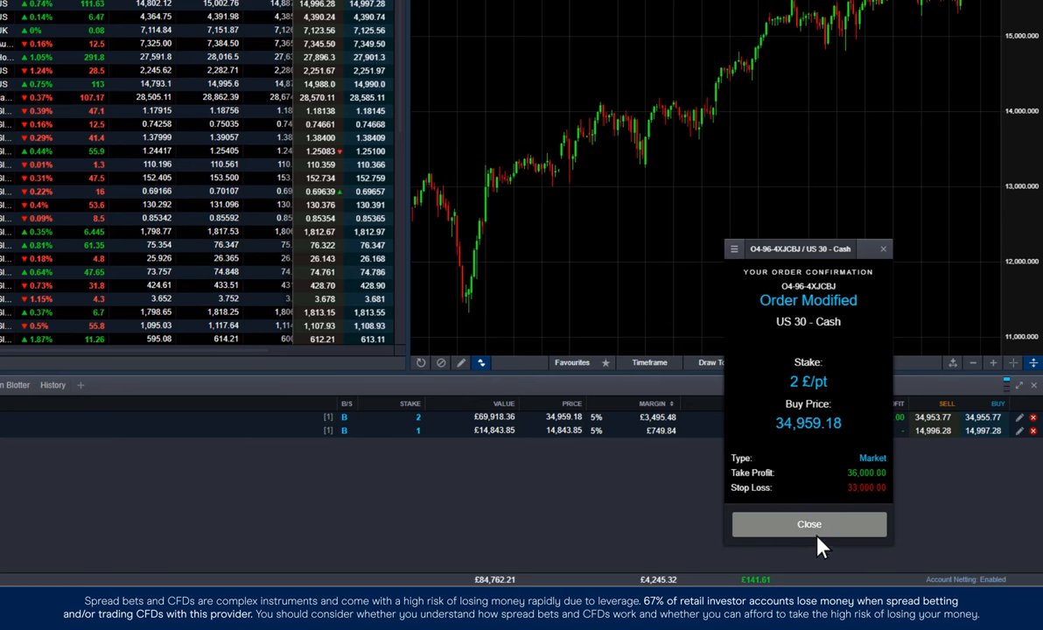
left_click(807, 524)
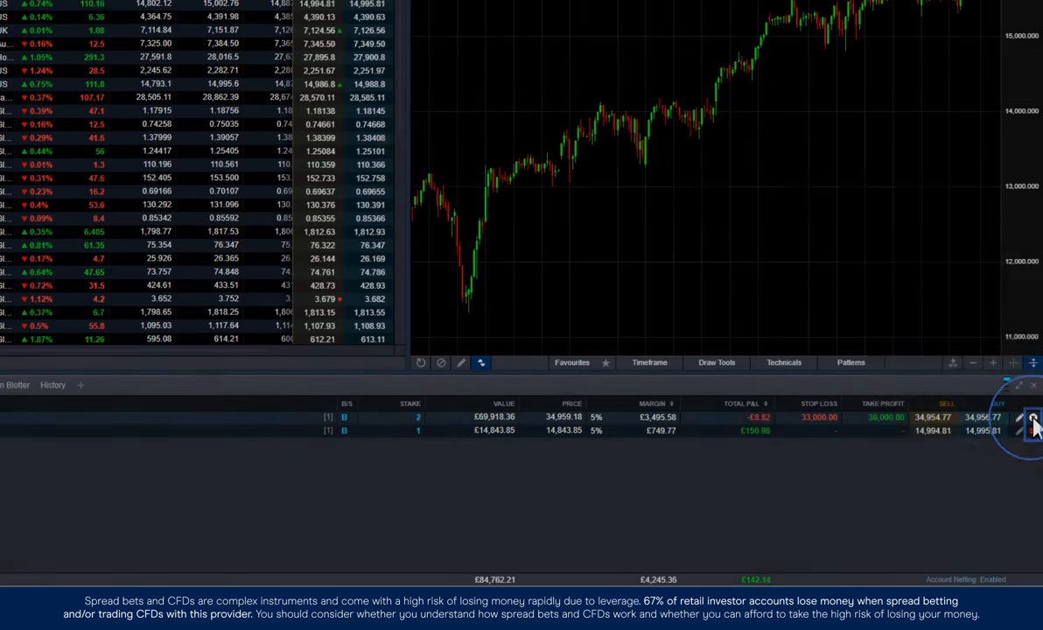
Close the US 30 position and show the Live Help panel
left_click(1030, 422)
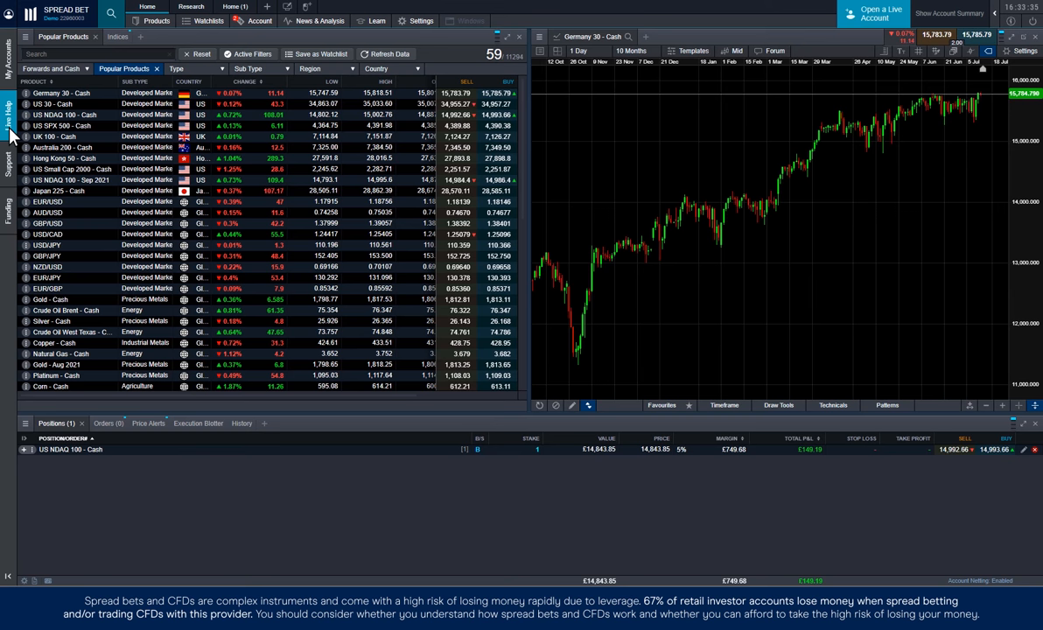
left_click(8, 113)
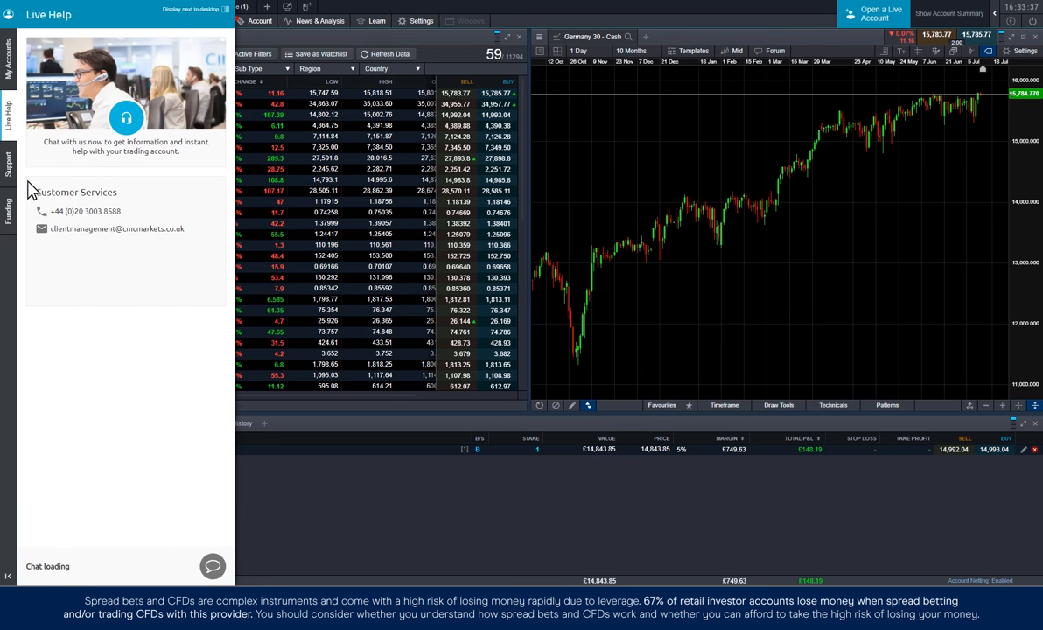